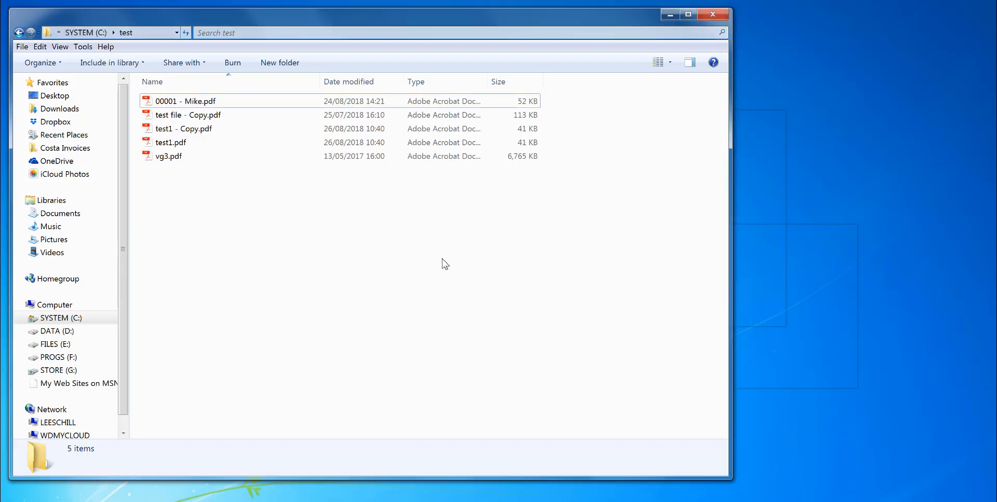
{"action": "mouse_move", "coordinate": [393, 267]}
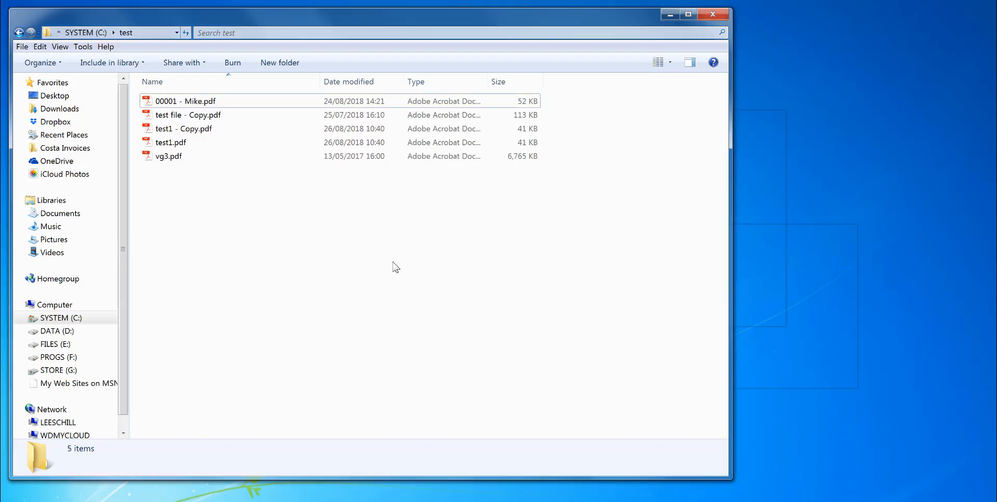
{"action": "mouse_move", "coordinate": [330, 255]}
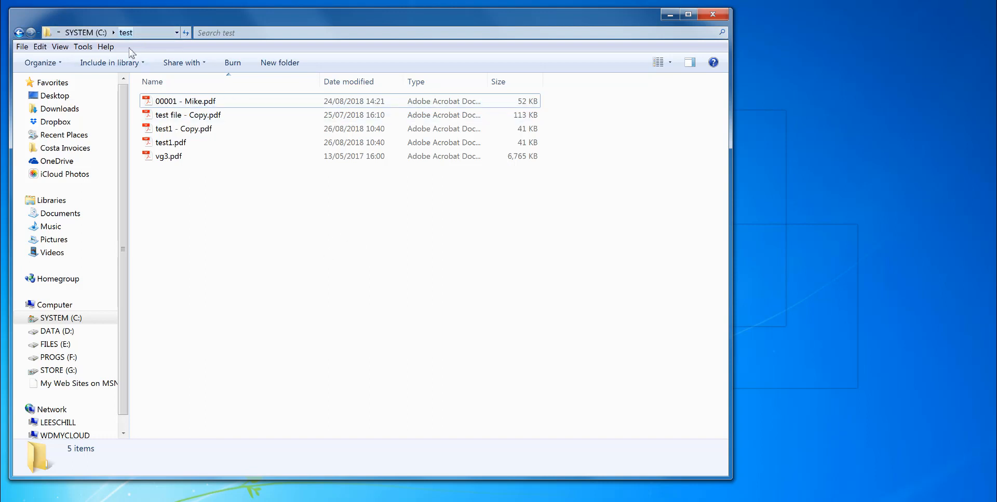
{"action": "mouse_move", "coordinate": [302, 247]}
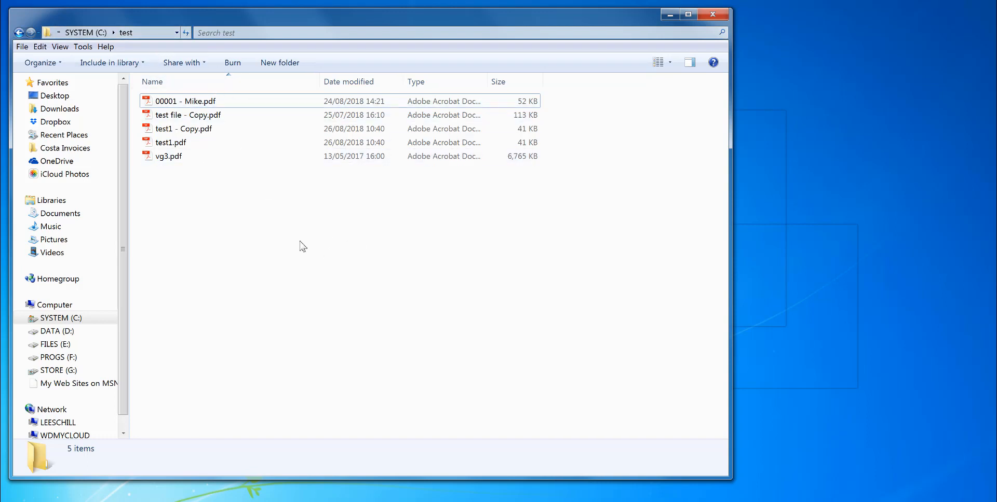
Step: Create a new text document in the test folder and rename it runme.bat, accepting the extension change
{"action": "right_click", "coordinate": [302, 246]}
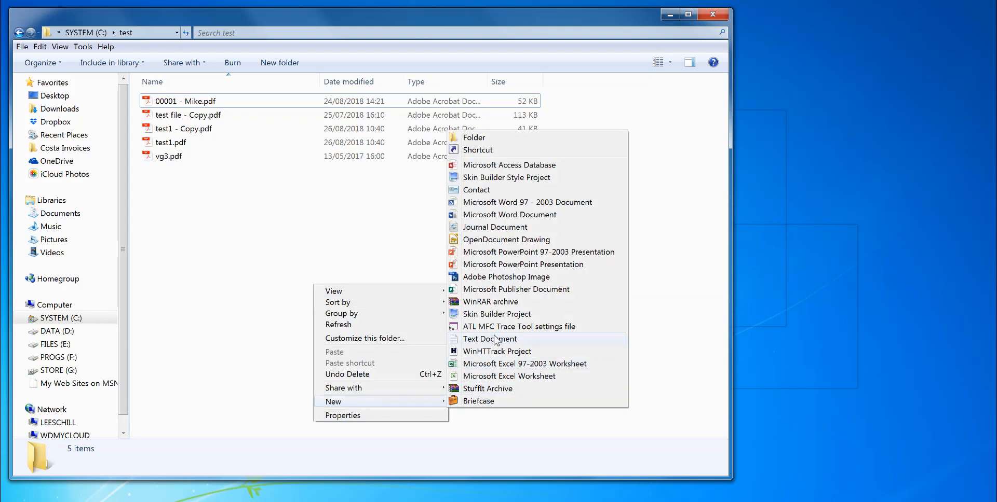
{"action": "left_click", "coordinate": [489, 338]}
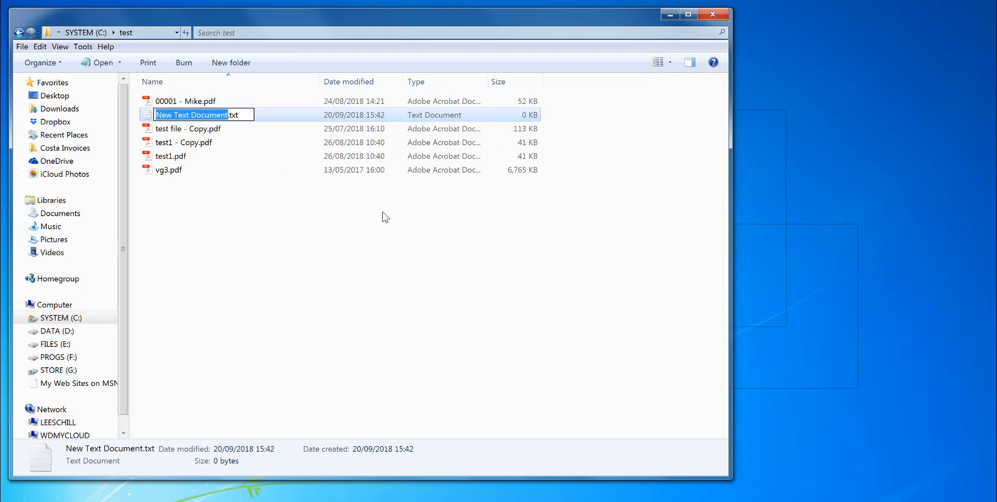
{"action": "type", "text": "runme.txt"}
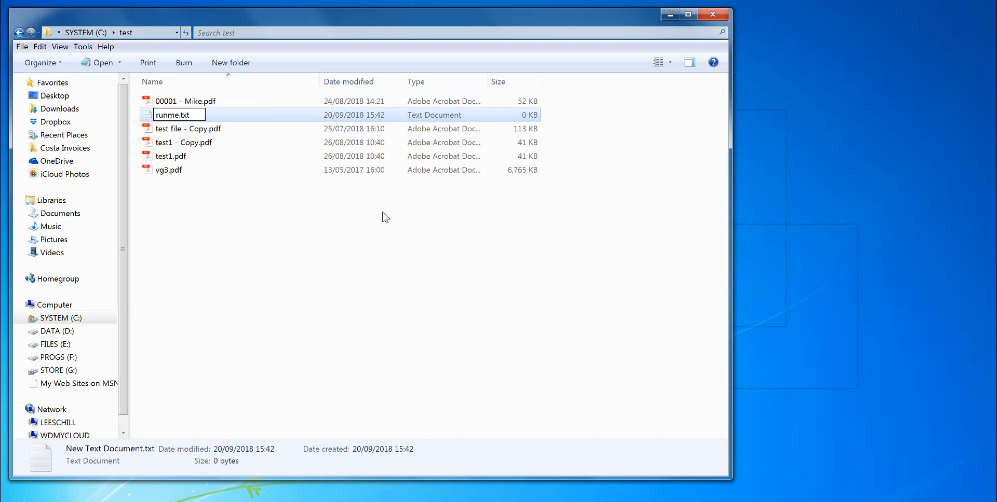
{"action": "type", "text": "runme.b"}
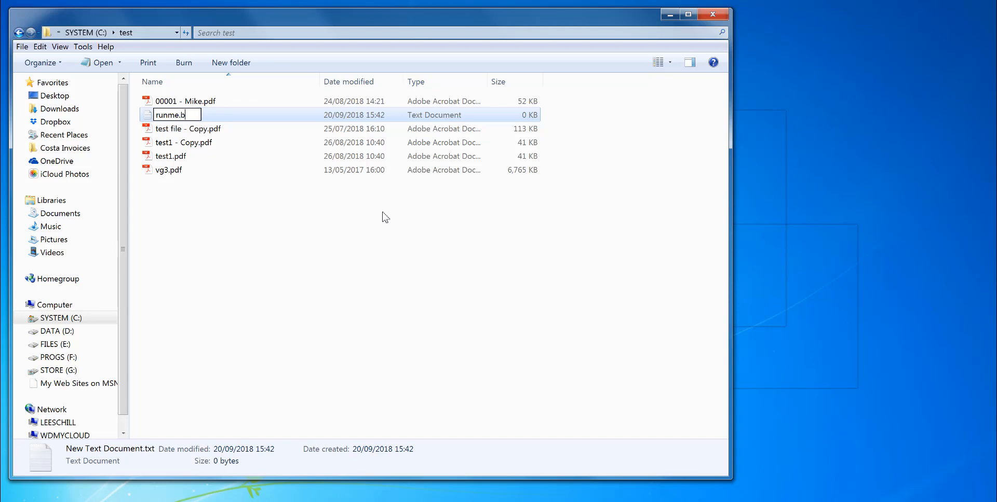
{"action": "key", "text": "enter"}
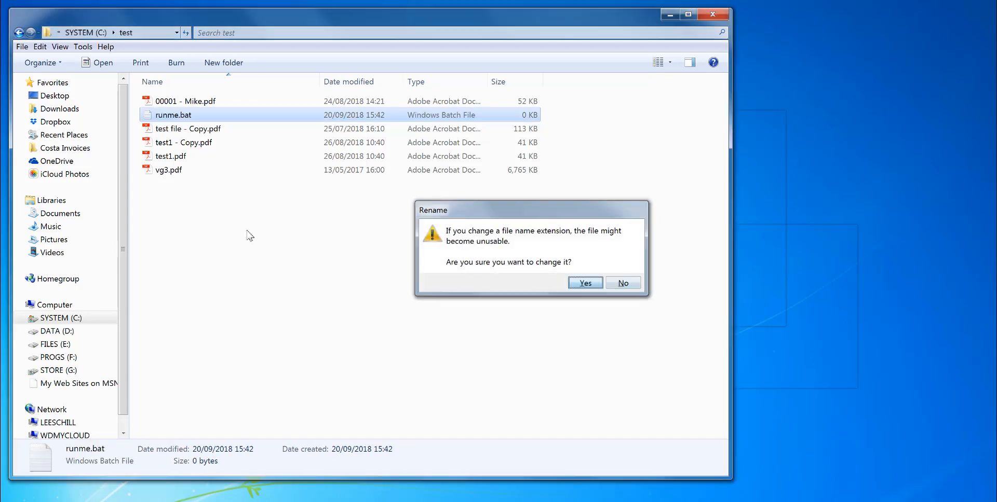
{"action": "left_click", "coordinate": [583, 283]}
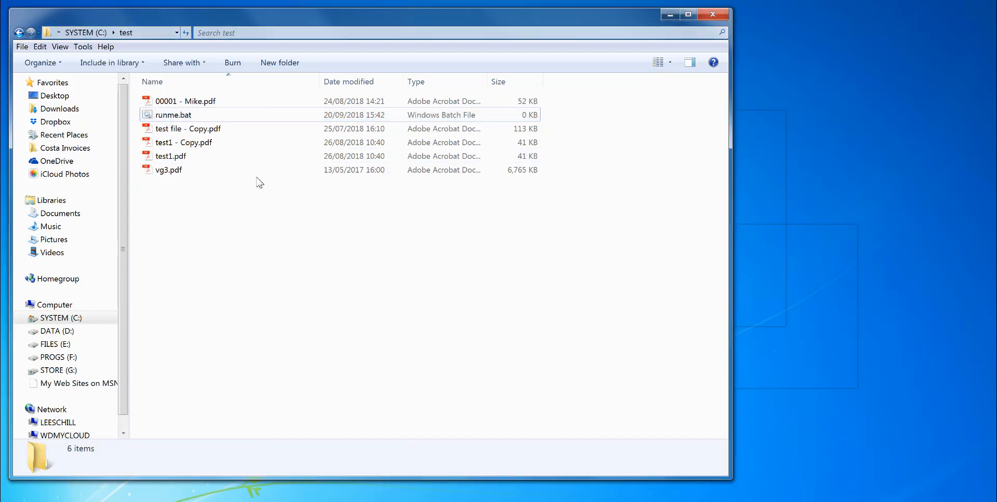
{"action": "left_click", "coordinate": [173, 116]}
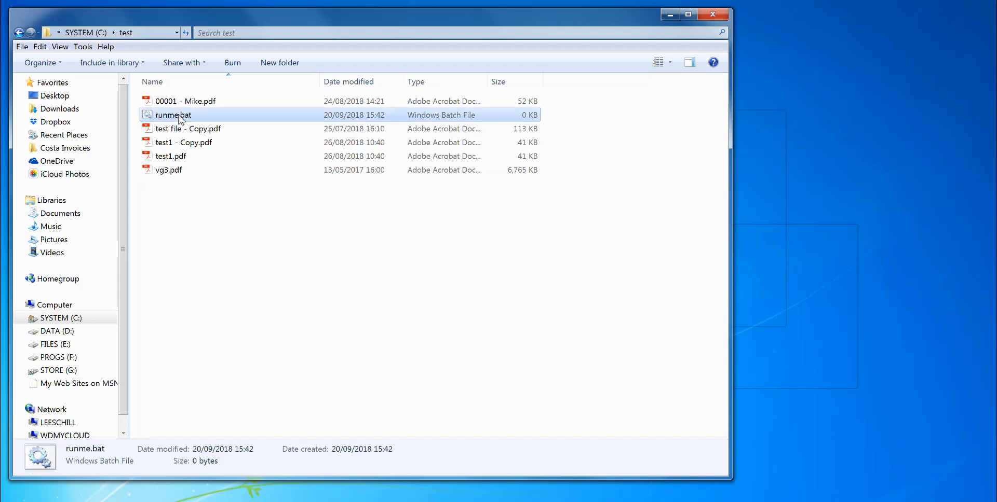
Step: Open runme.bat in Notepad and type CD "C:\Program Files (x86)\Traction Software\Batch & Print Pro"
{"action": "right_click", "coordinate": [172, 116]}
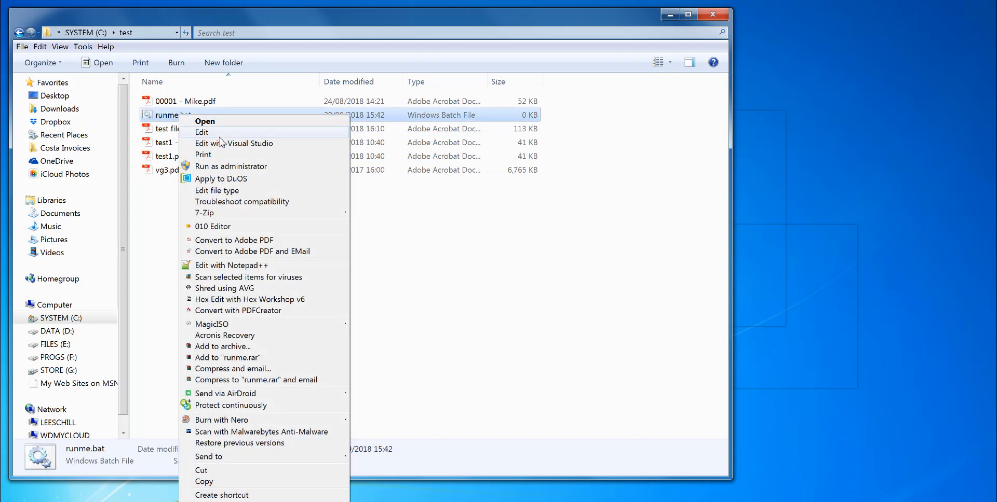
{"action": "left_click", "coordinate": [202, 132]}
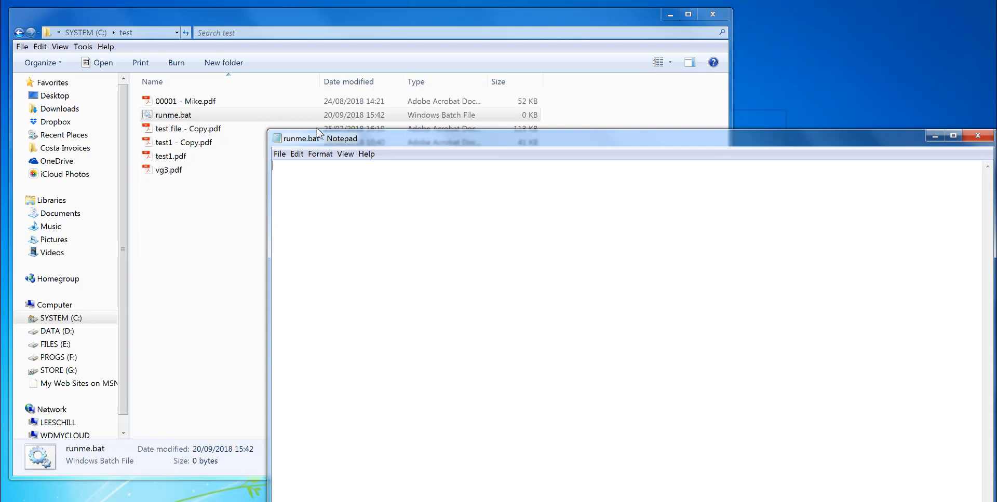
{"action": "left_click_drag", "start_coordinate": [299, 139], "coordinate": [437, 237]}
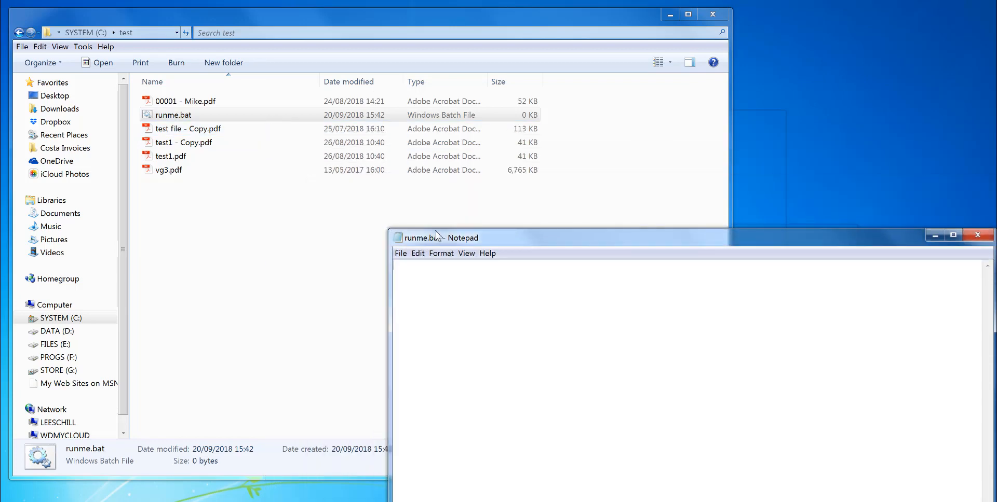
{"action": "left_click_drag", "start_coordinate": [436, 238], "coordinate": [308, 153]}
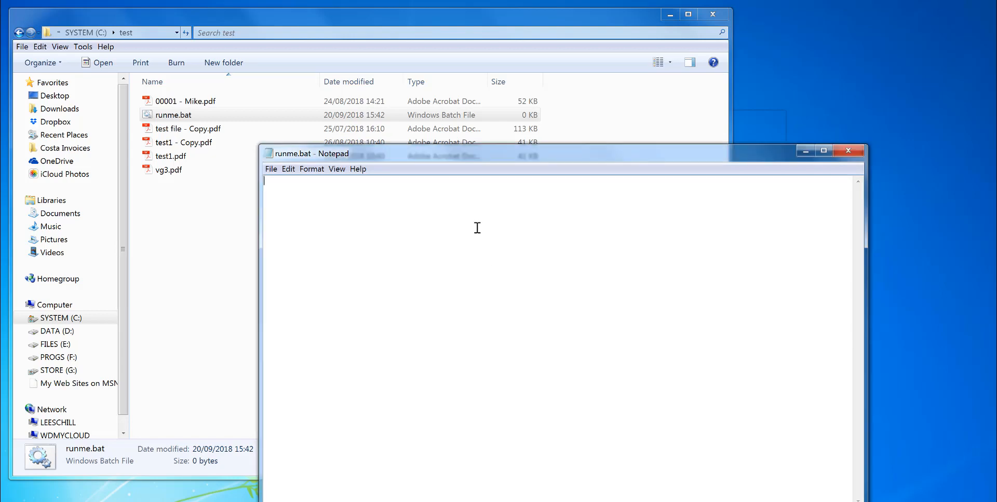
{"action": "type", "text": "CD \""}
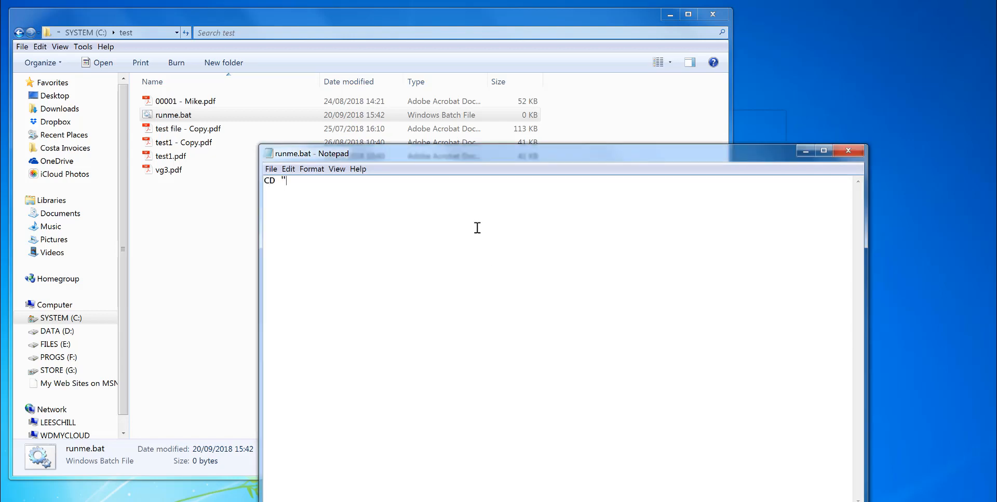
{"action": "type", "text": "\"C:\\Program Files (x86)\\Traction Software\\Batch & Print Pro\""}
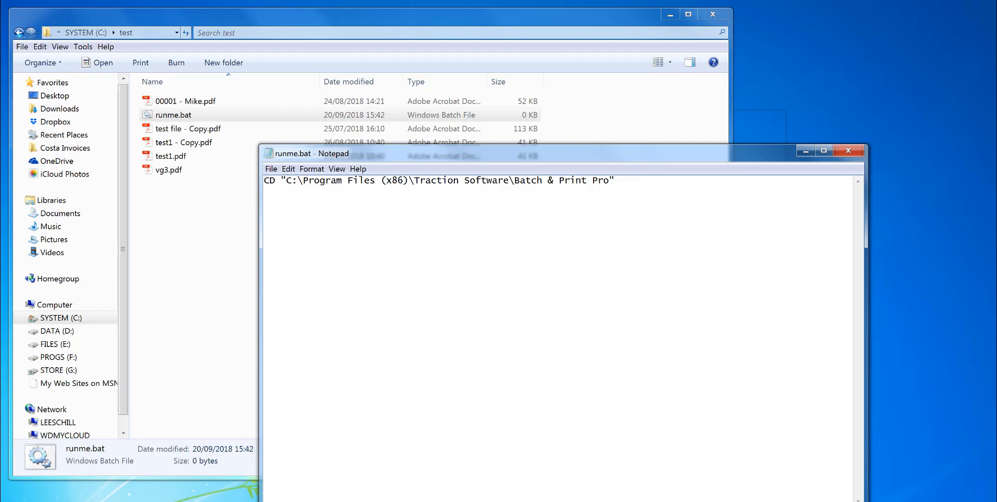
{"action": "left_click", "coordinate": [9, 501]}
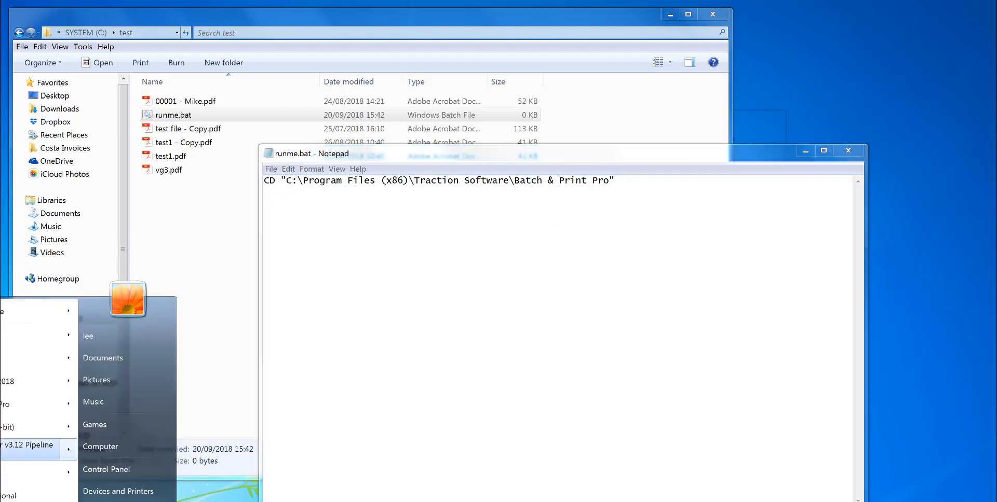
{"action": "right_click", "coordinate": [20, 381]}
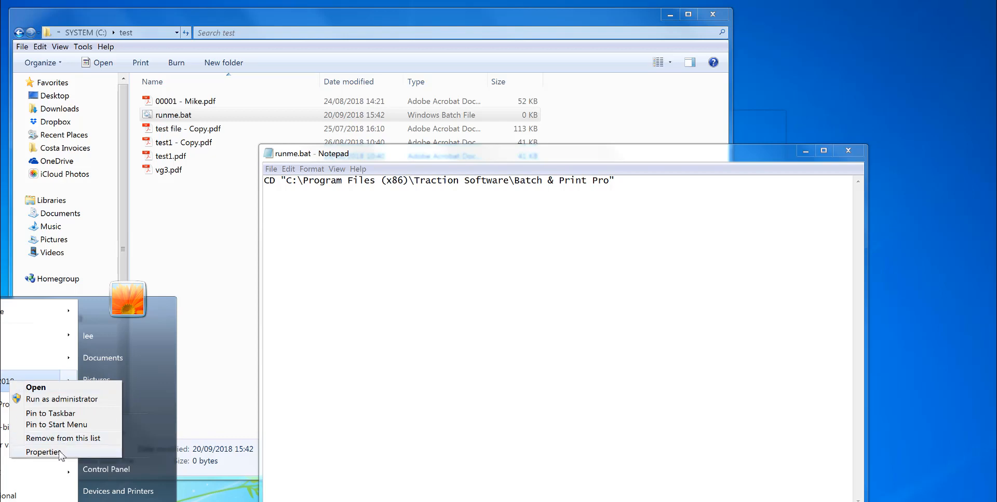
{"action": "left_click", "coordinate": [43, 452]}
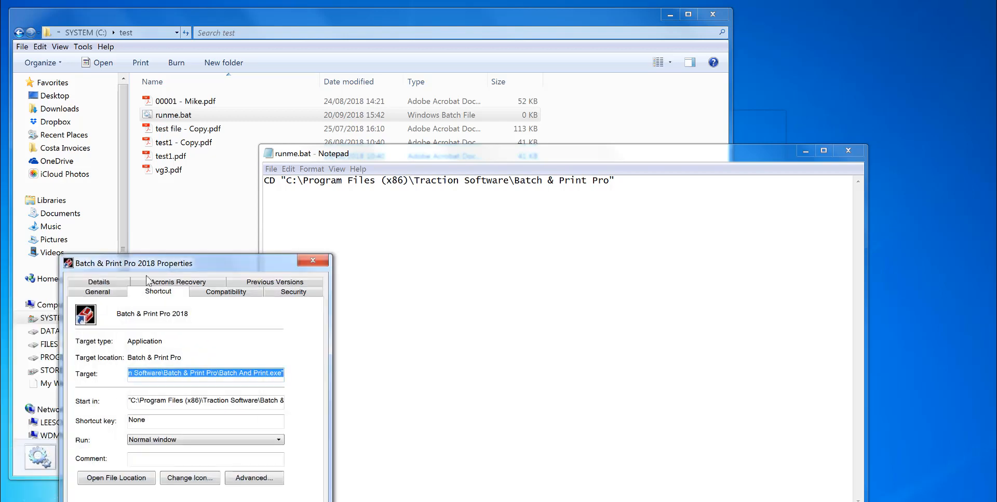
{"action": "left_click", "coordinate": [156, 400]}
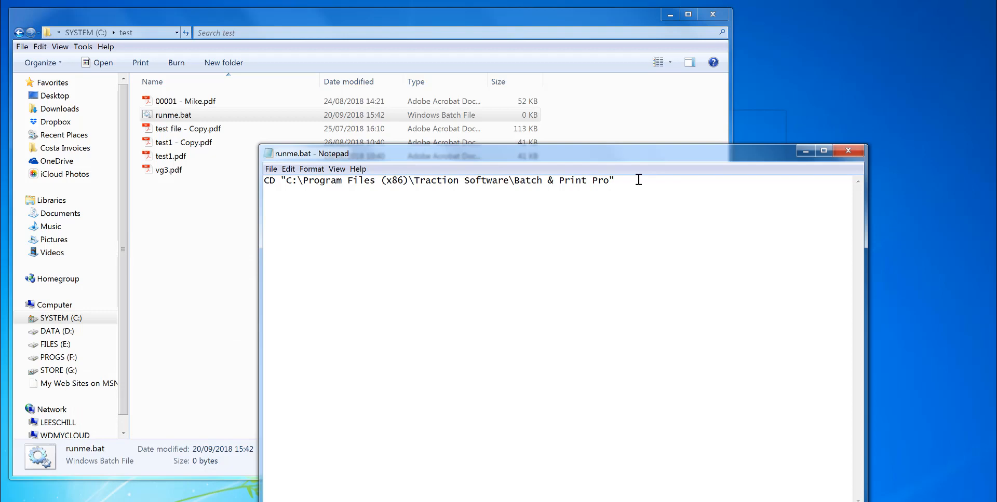
Step: Type the second line "Batch And Print.exe" c:\test\*.pdf -p -q into runme.bat
{"action": "type", "text": "\"Ba"}
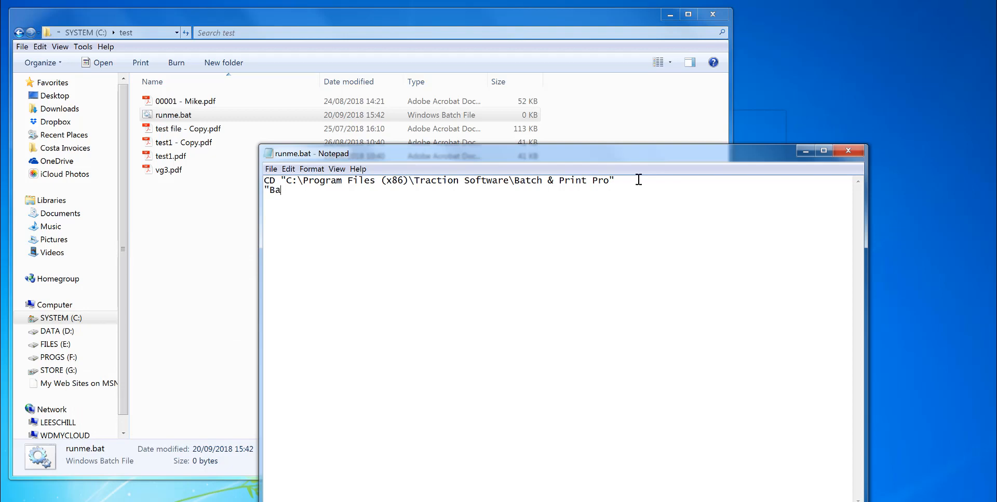
{"action": "type", "text": "tch"}
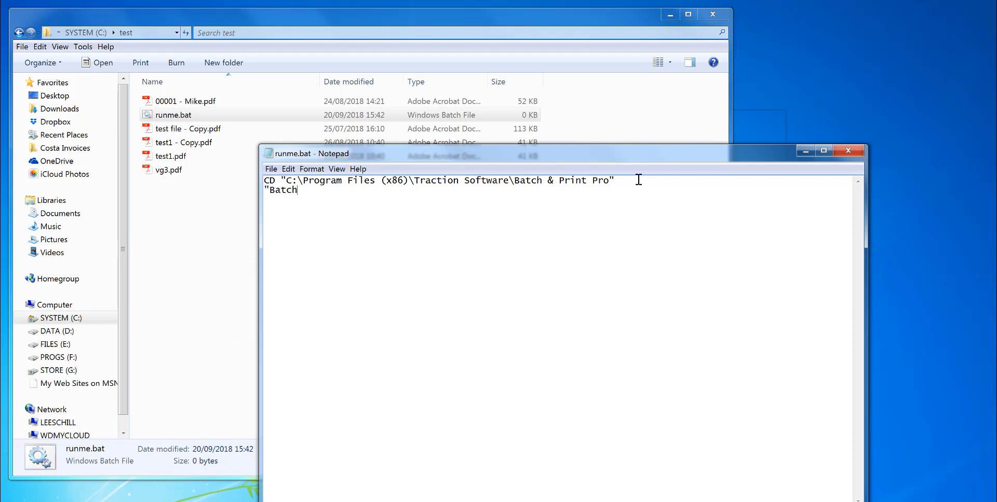
{"action": "type", "text": "And Pri"}
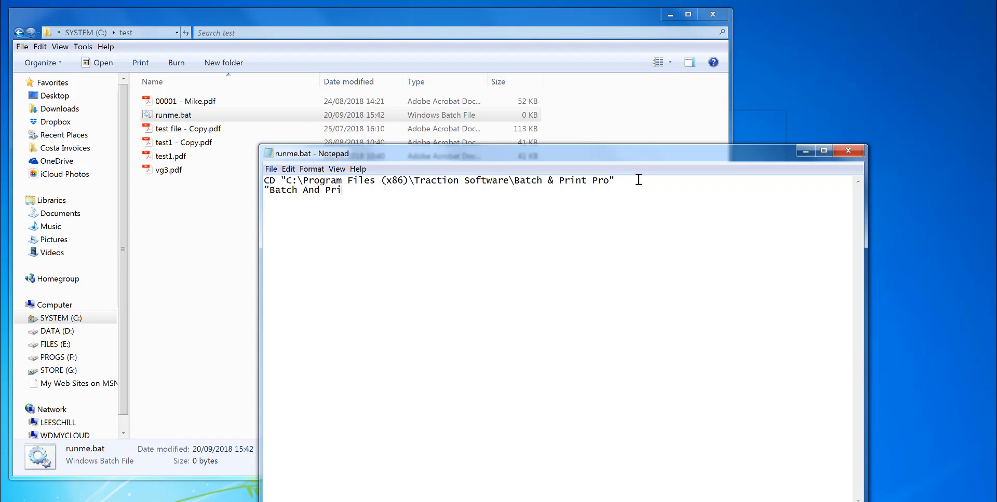
{"action": "type", "text": "nt.exe\""}
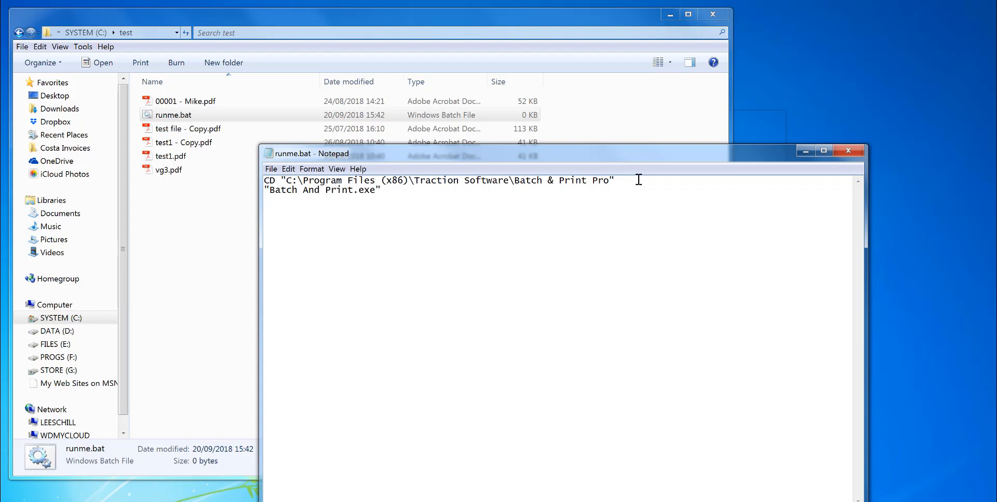
{"action": "type", "text": "c:\\"}
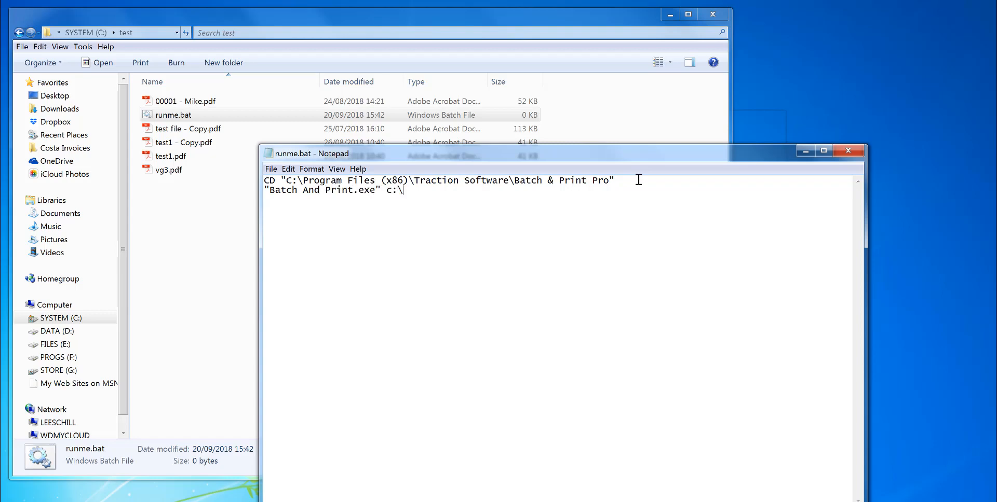
{"action": "type", "text": "test\\*."}
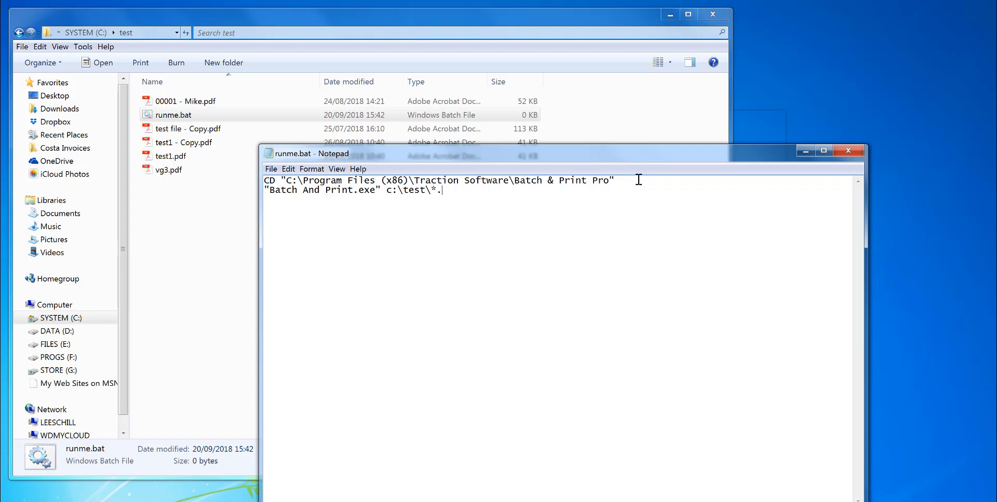
{"action": "type", "text": "pdf"}
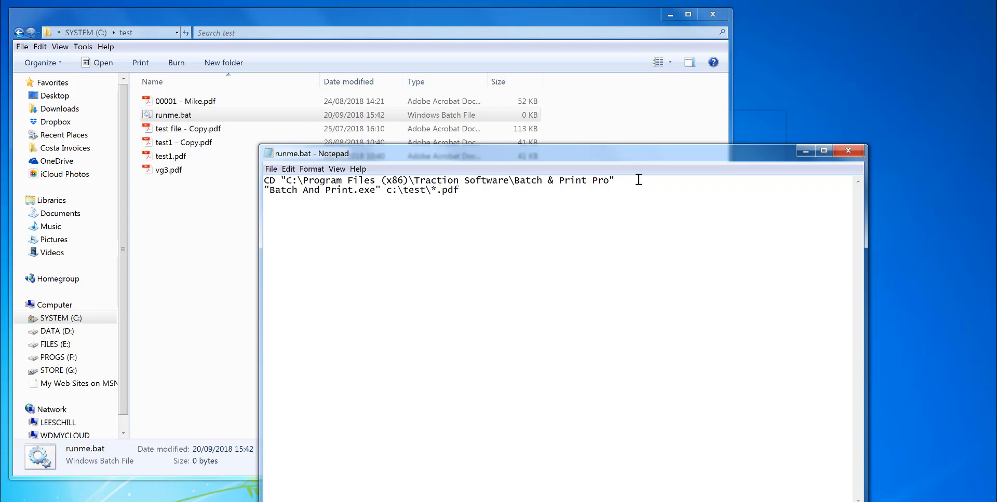
{"action": "type", "text": "-p -q"}
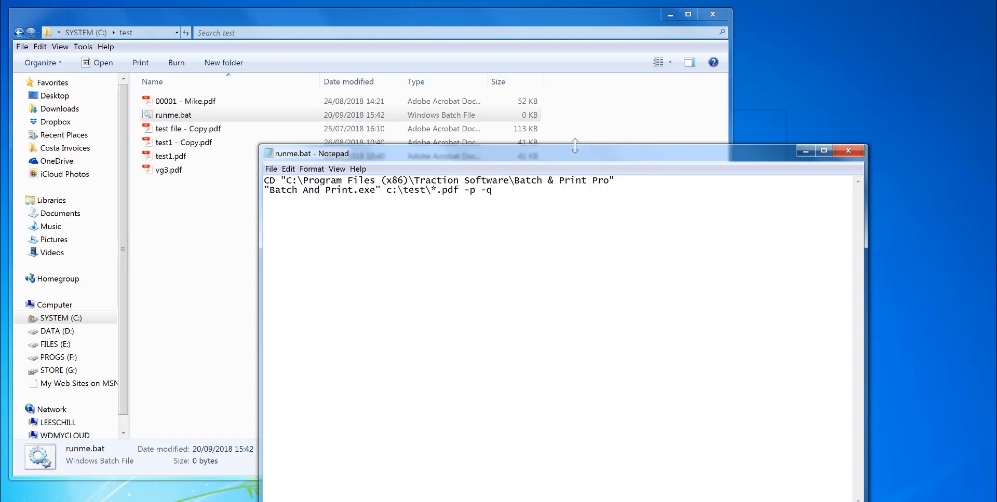
Step: Save runme.bat from the File menu and close Notepad
{"action": "left_click", "coordinate": [270, 169]}
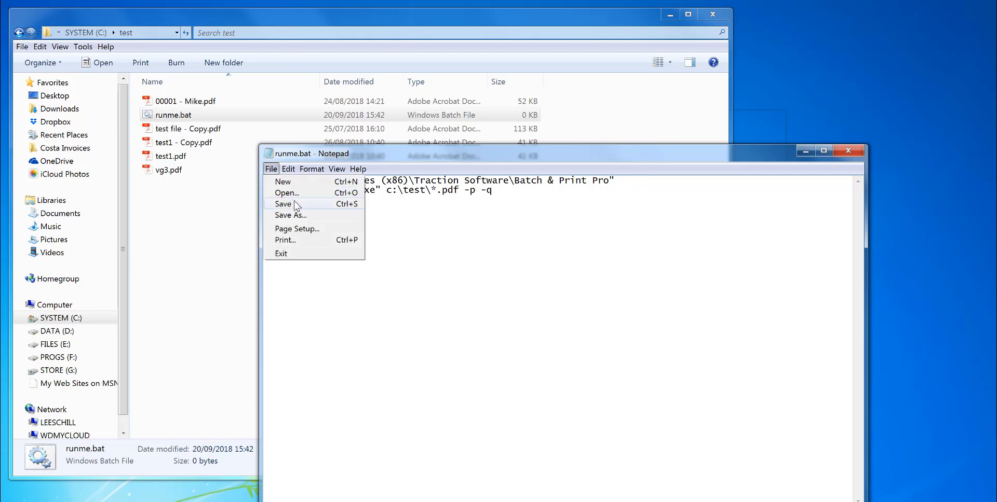
{"action": "left_click", "coordinate": [283, 204]}
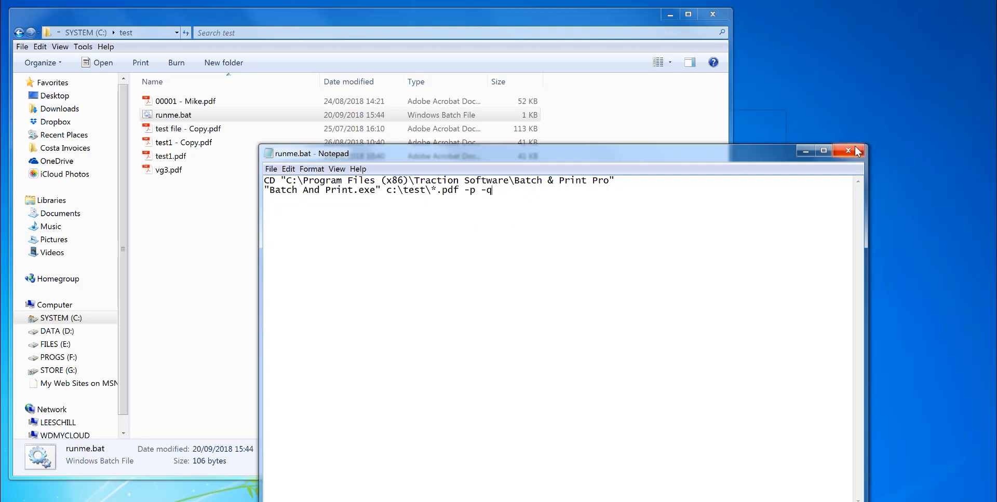
{"action": "left_click", "coordinate": [848, 151]}
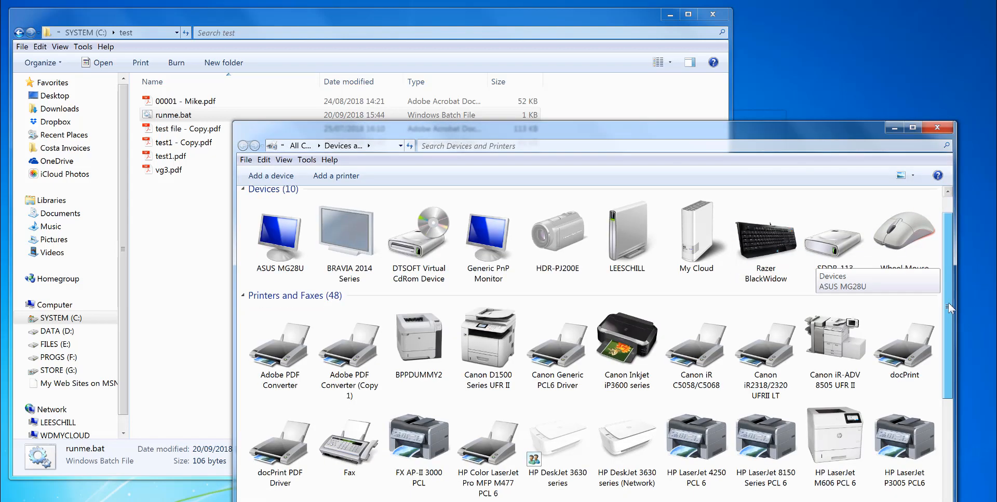
Step: Scroll through the Printers and Faxes list in Devices and Printers
{"action": "scroll", "scroll_direction": "down", "scroll_amount": 3}
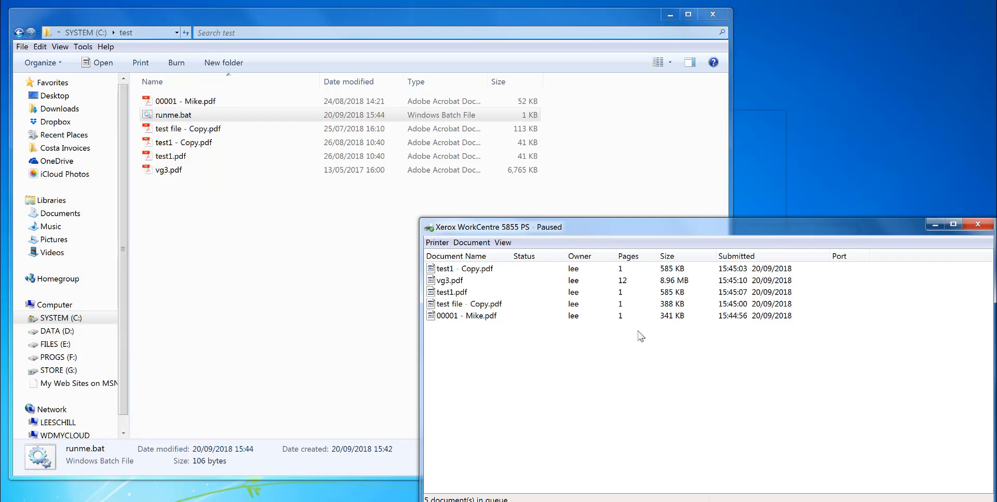
{"action": "mouse_move", "coordinate": [467, 287]}
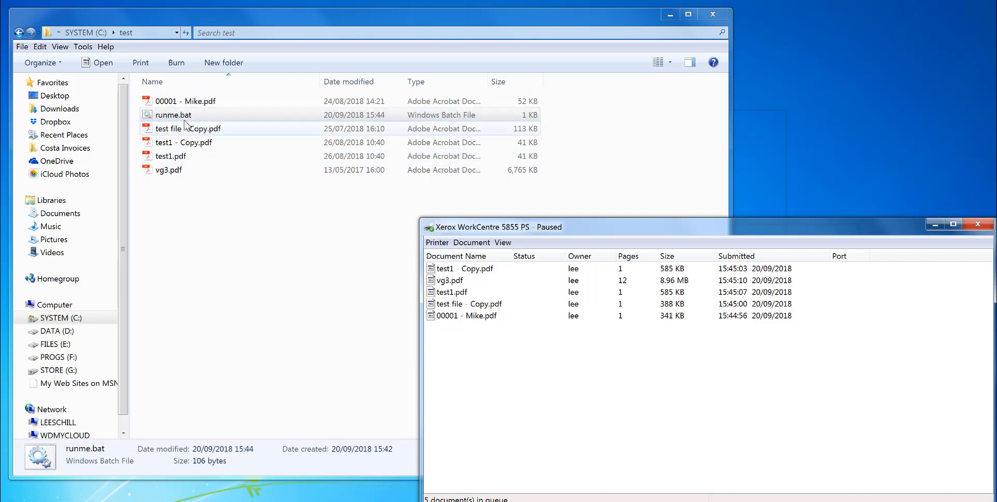
Step: Select the runme.bat batch file in the test folder
{"action": "left_click", "coordinate": [172, 115]}
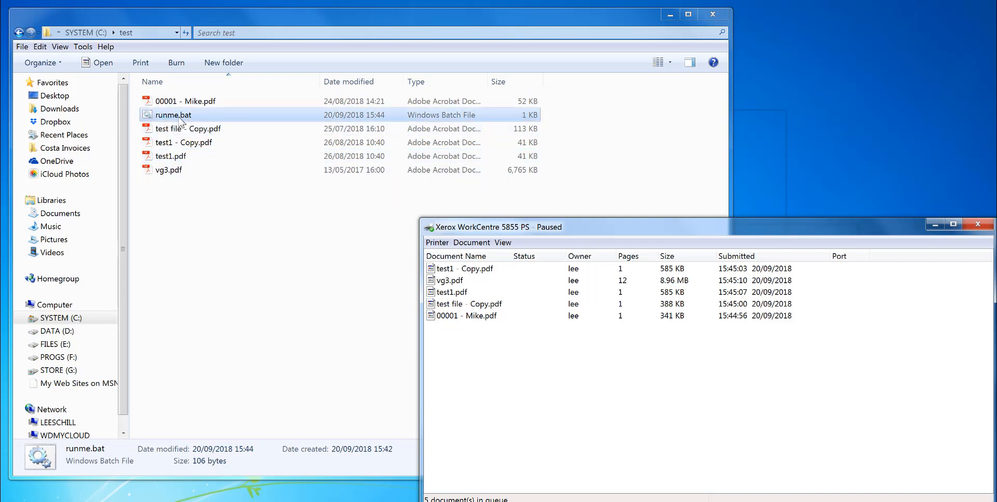